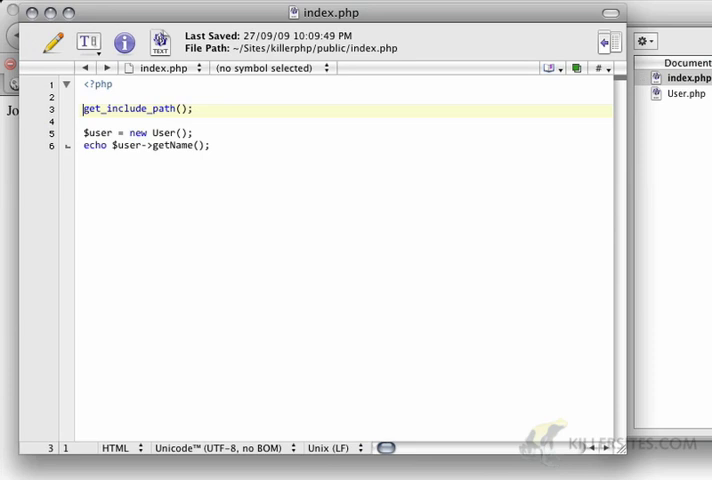
# Step: Wrap get_include_path() on line 3 of index.php in var_dump(
pyautogui.write('var_dump')
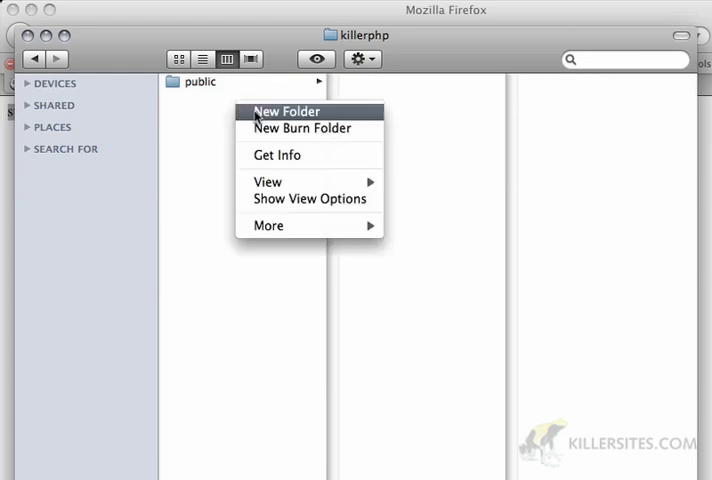
# Step: Add a com folder inside killerphp and move User.php from public into it
pyautogui.click(286, 111)
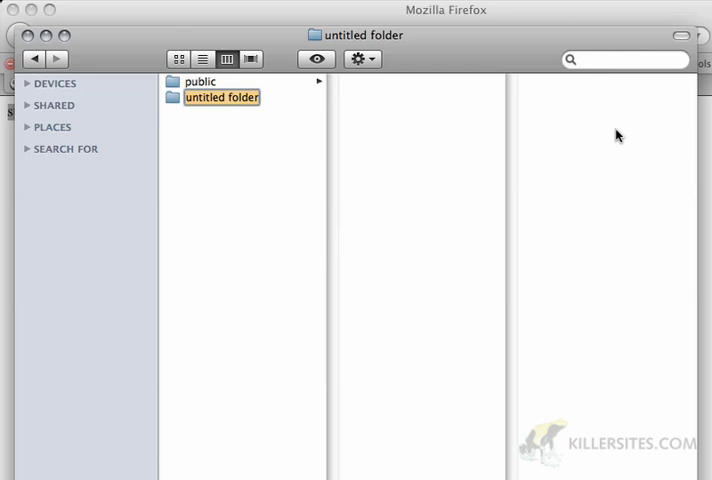
pyautogui.write('com')
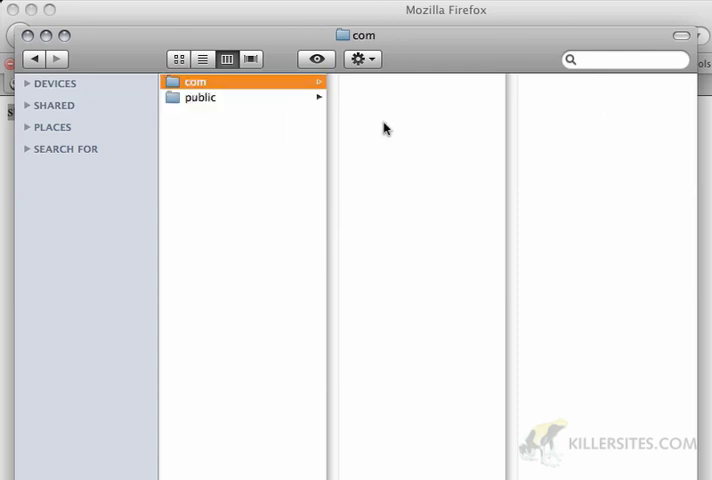
pyautogui.click(200, 97)
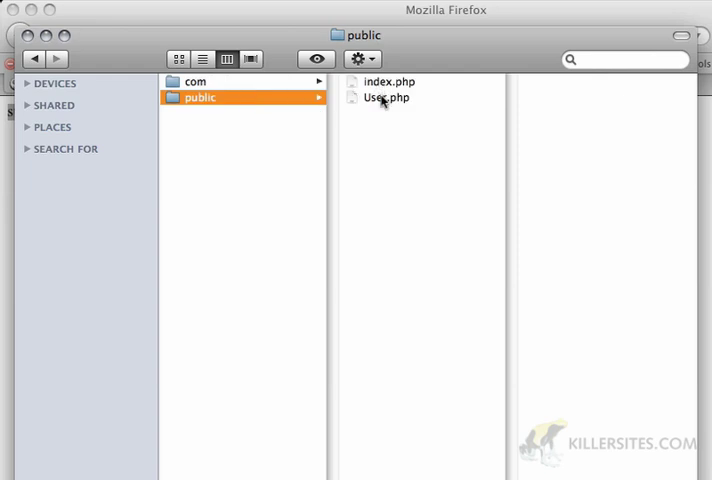
pyautogui.click(387, 97)
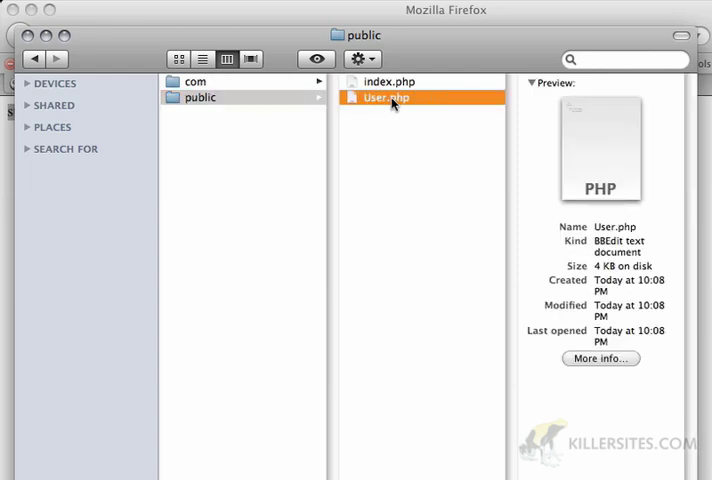
pyautogui.click(195, 81)
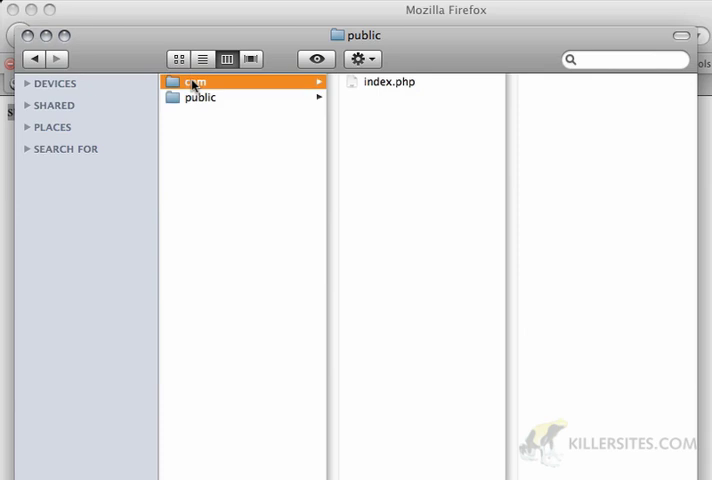
pyautogui.click(200, 97)
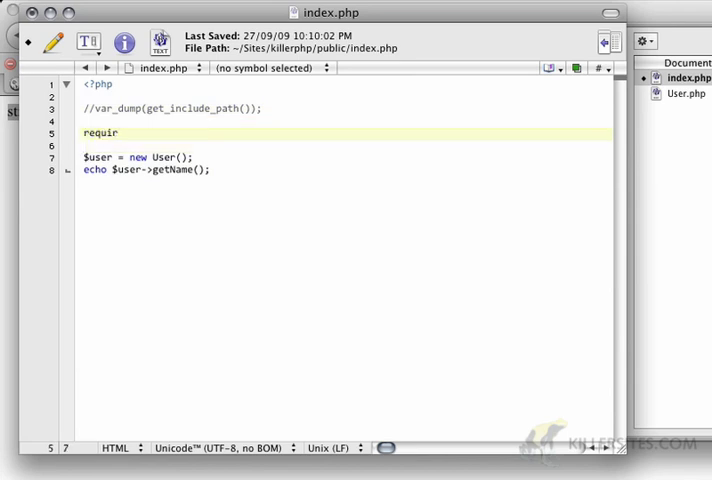
# Step: Comment out the var_dump line and add require_once ('User.php'); on line 5
pyautogui.write('e_once (')
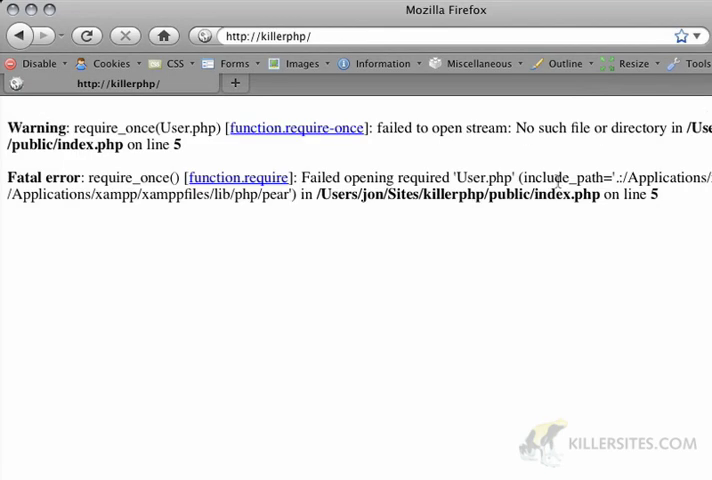
pyautogui.moveTo(99, 122)
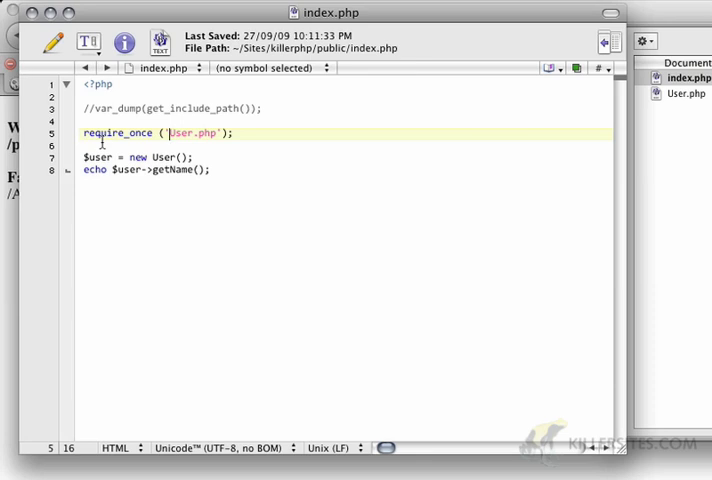
pyautogui.moveTo(441, 111)
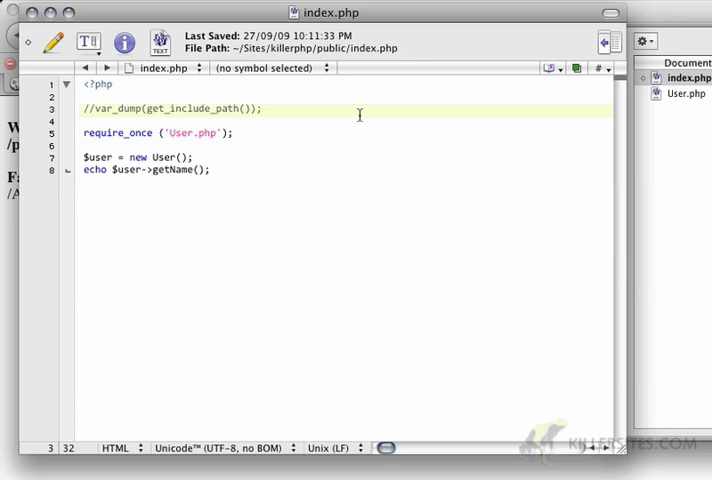
# Step: Add define('APPLICATION_PATH', realpath('../')); below <?php, then echo APPLICATION_PATH
pyautogui.click(262, 109)
pyautogui.write('de')
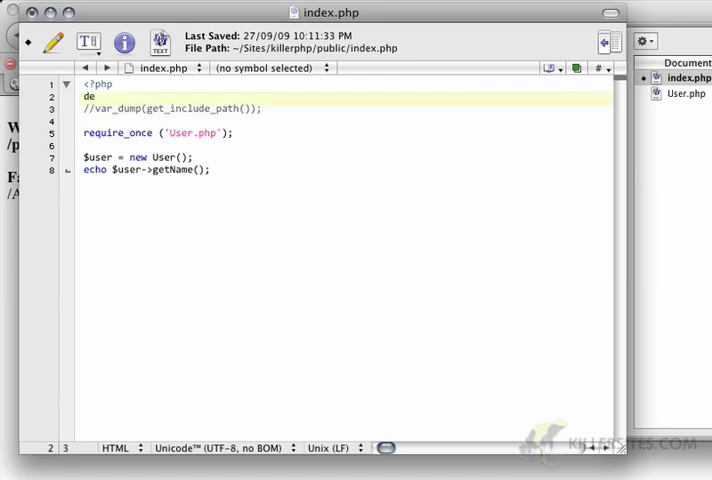
pyautogui.write('fine(')
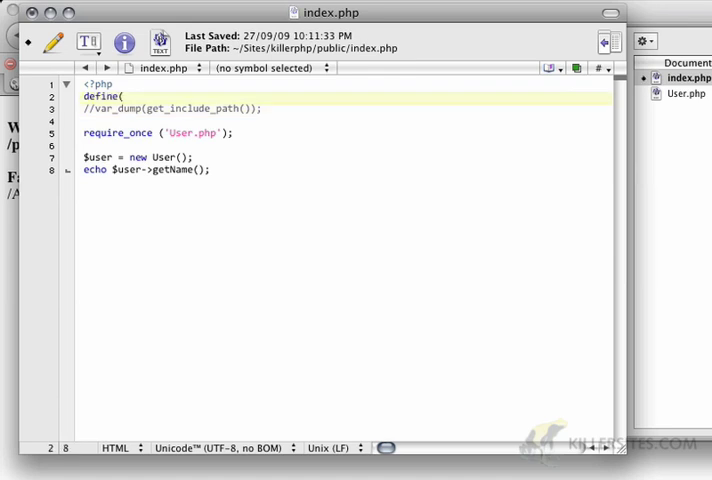
pyautogui.write("'APPLICATION")
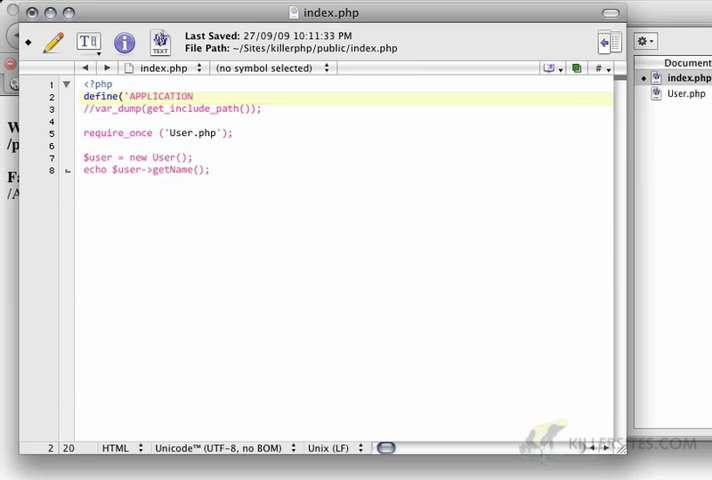
pyautogui.write('_PATH')
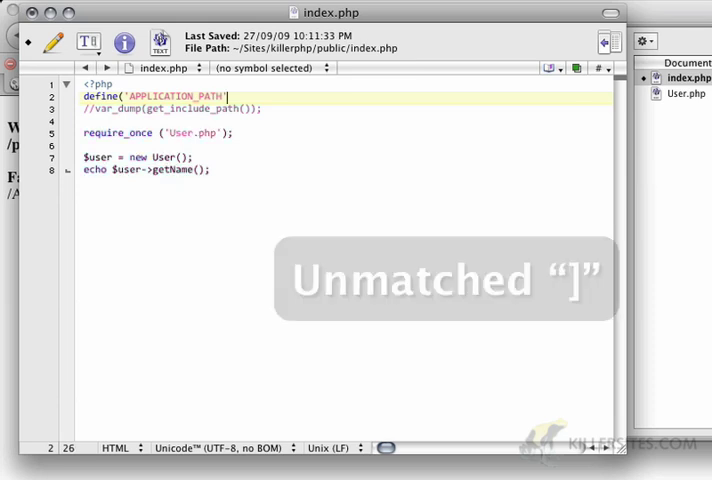
pyautogui.write(', realpath')
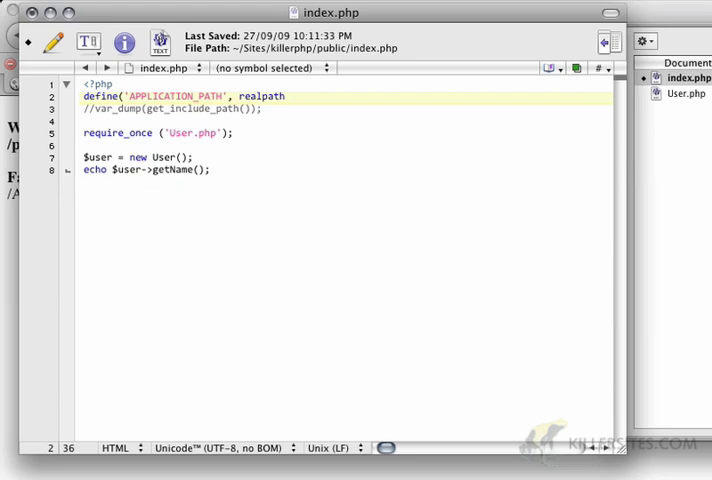
pyautogui.write("('../'));")
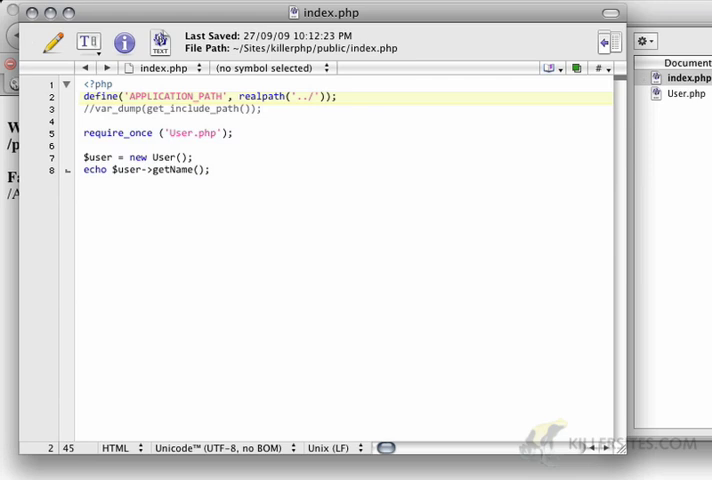
pyautogui.write('echo')
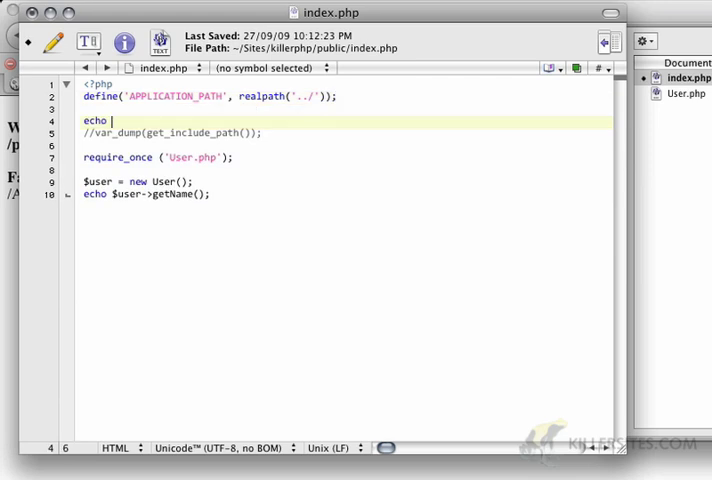
pyautogui.write('APPLICATION')
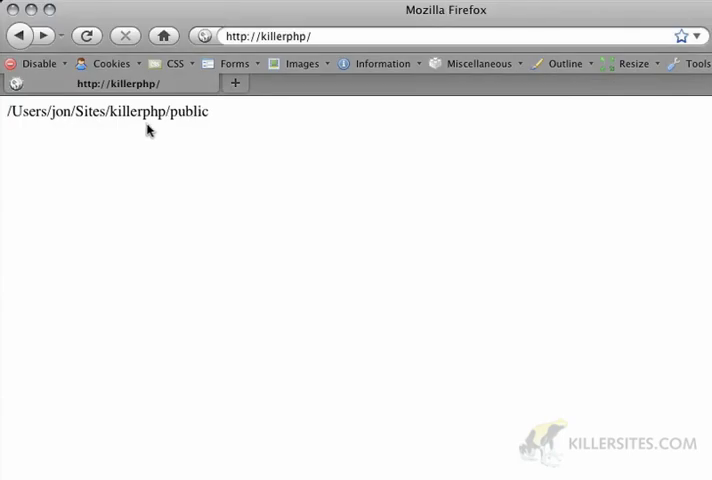
# Step: Reload the killerphp page and select the printed path /Users/jon/Sites/killerphp/public
pyautogui.doubleClick(188, 111)
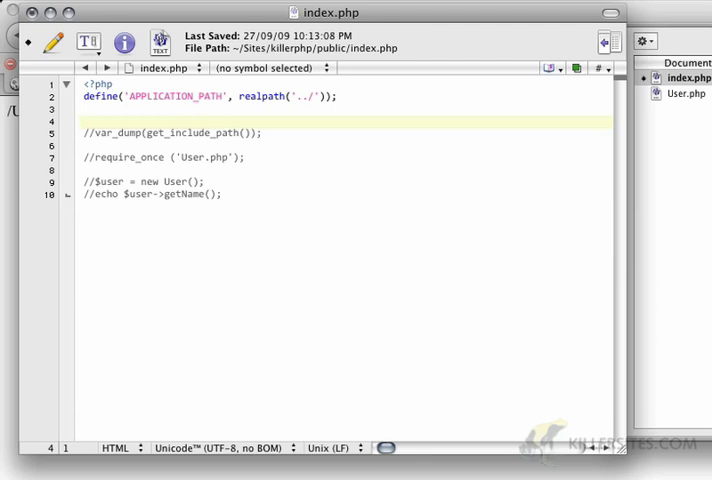
# Step: Insert a $paths = array(...) line containing APPLICATION_PATH and the existing include path
pyautogui.click(84, 121)
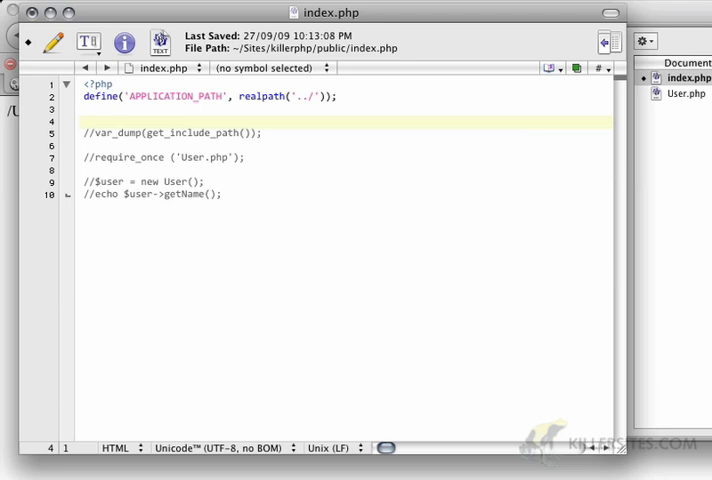
pyautogui.click(84, 121)
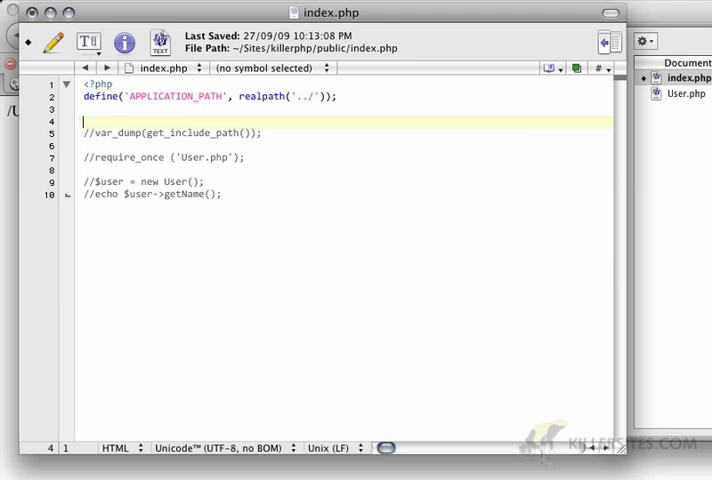
pyautogui.press('Return')
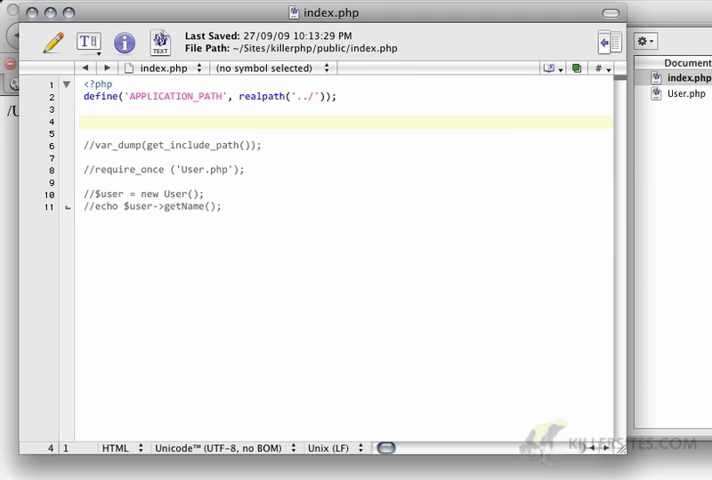
pyautogui.write('paths')
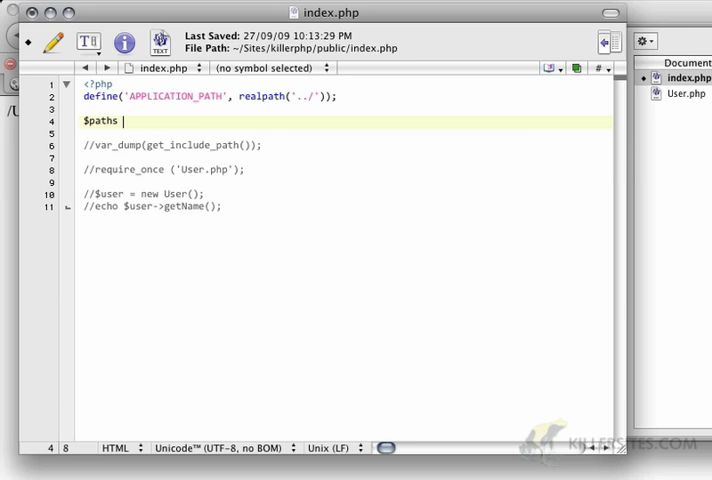
pyautogui.write('= array(')
pyautogui.write(');')
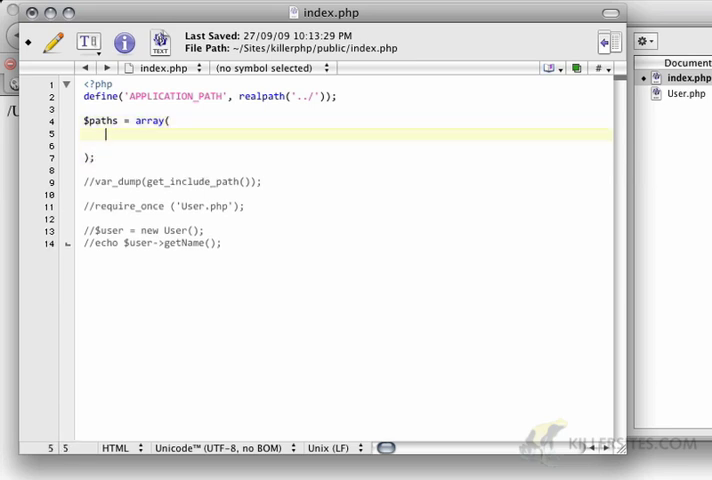
pyautogui.write('APPLICATION_PATH,')
pyautogui.click(346, 146)
pyautogui.write('get_include_')
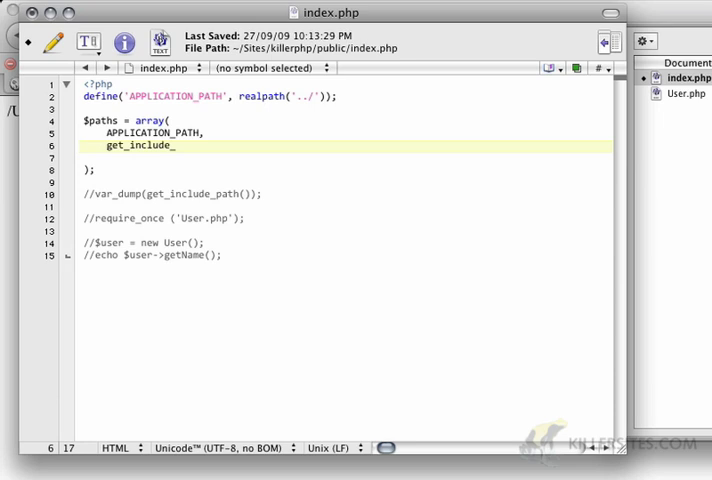
pyautogui.write('path(')
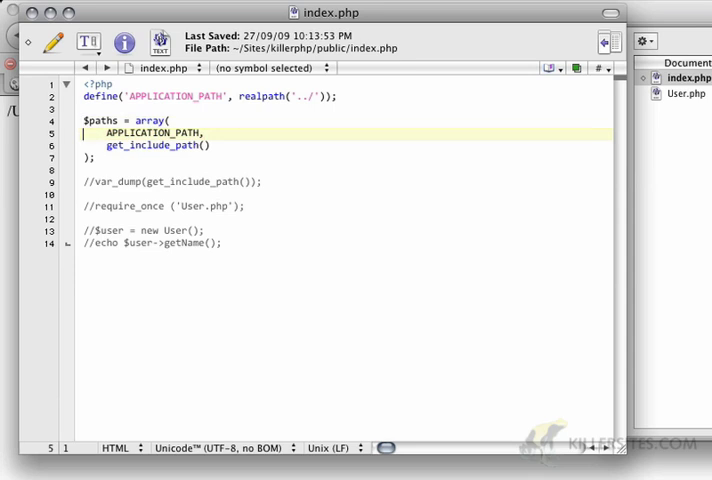
pyautogui.press('Return')
pyautogui.write('set_i')
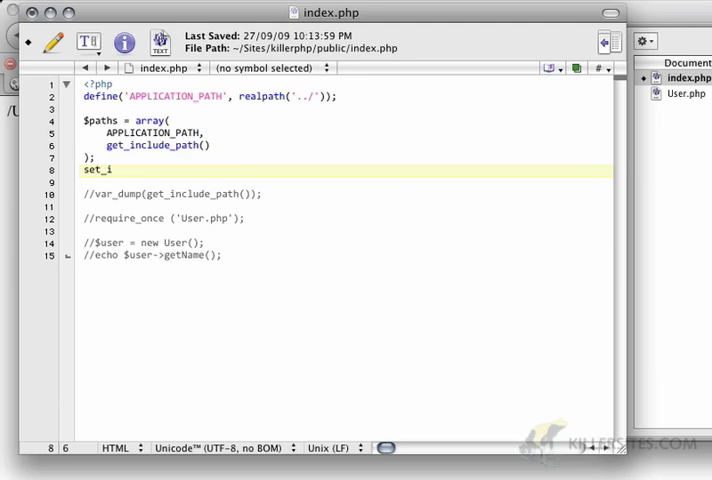
# Step: Write set_include_path(implode(PATH_SEPARATOR, $paths)); on the next line
pyautogui.write('nclude_pat')
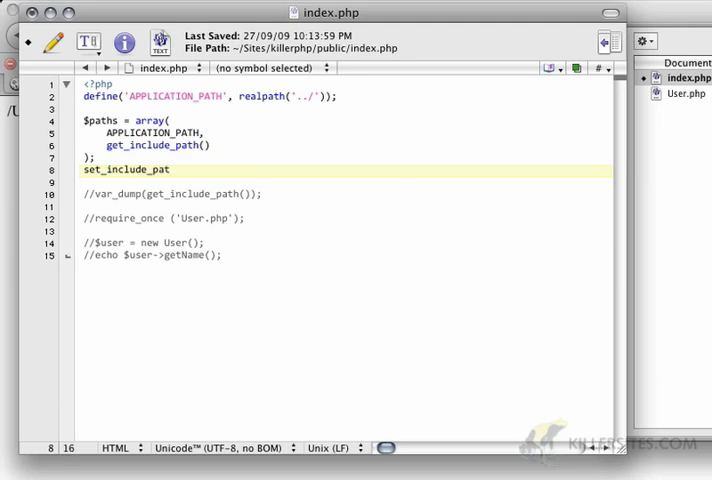
pyautogui.write('h(')
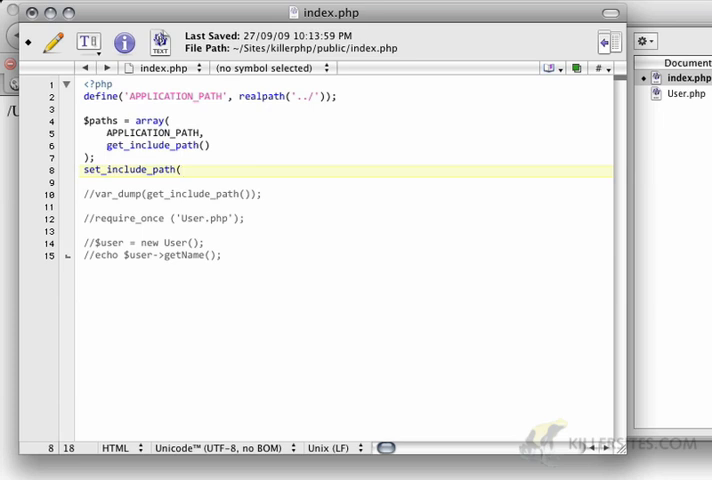
pyautogui.write('i')
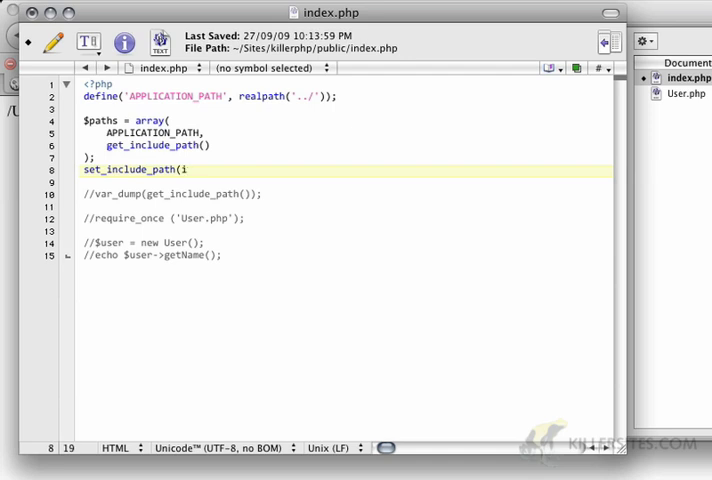
pyautogui.write('mplode')
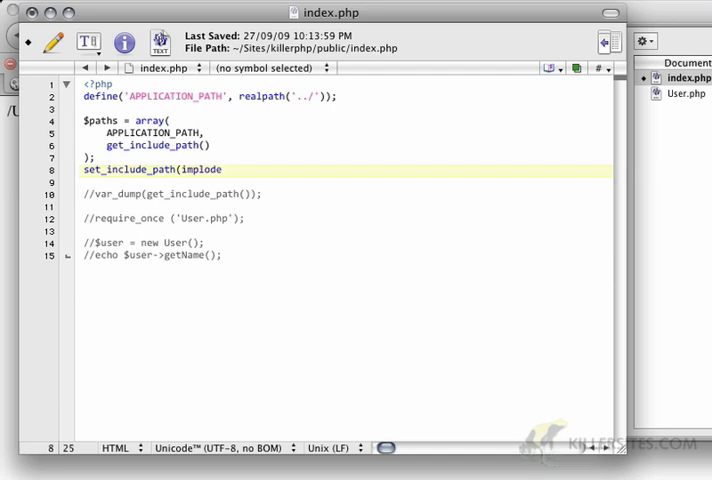
pyautogui.write('(PATH')
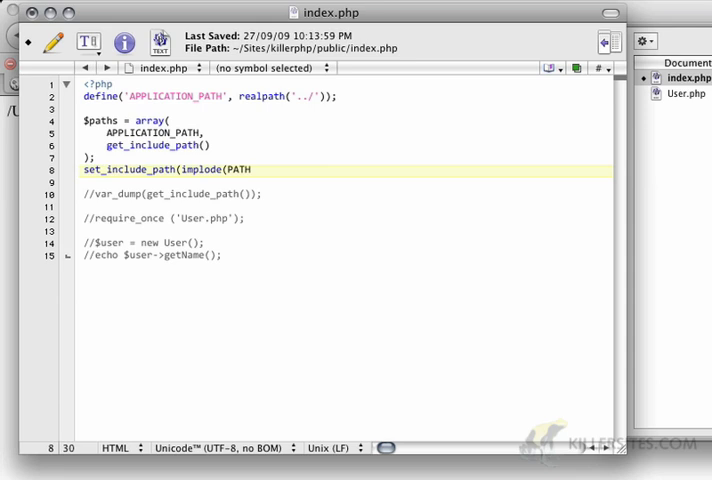
pyautogui.write('_SE')
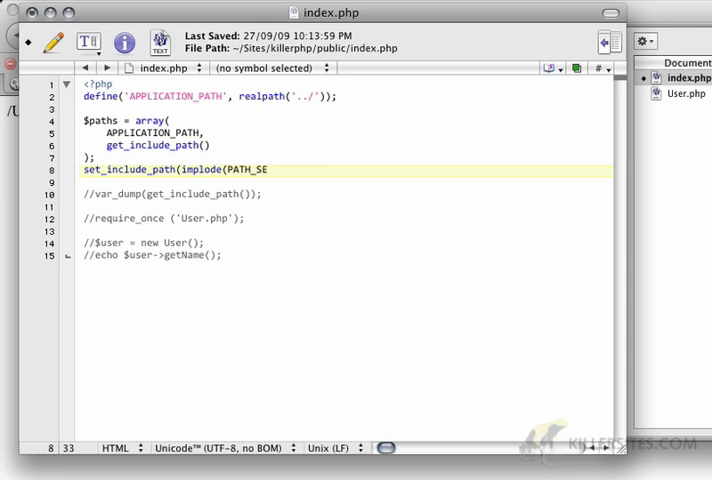
pyautogui.write('PARATOR')
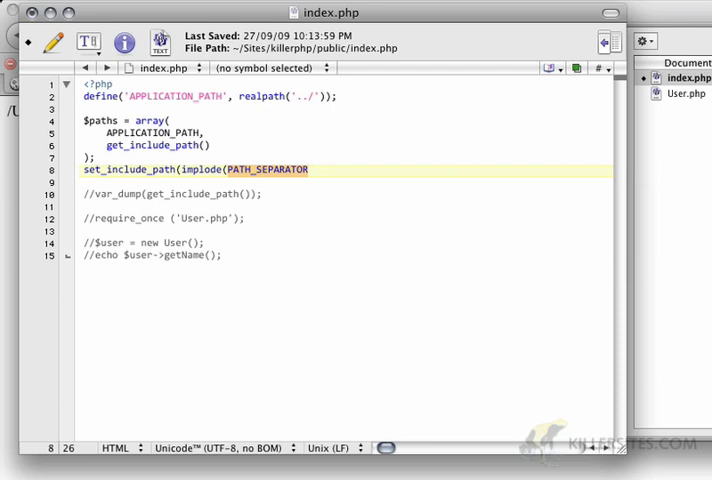
pyautogui.write(', $path')
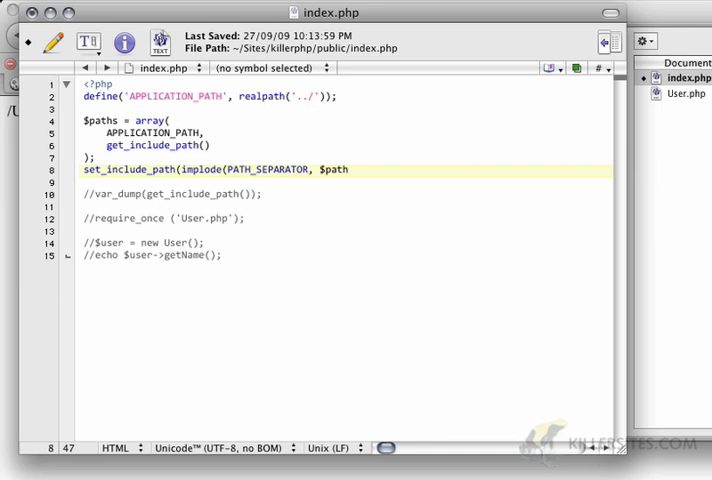
pyautogui.write('s));')
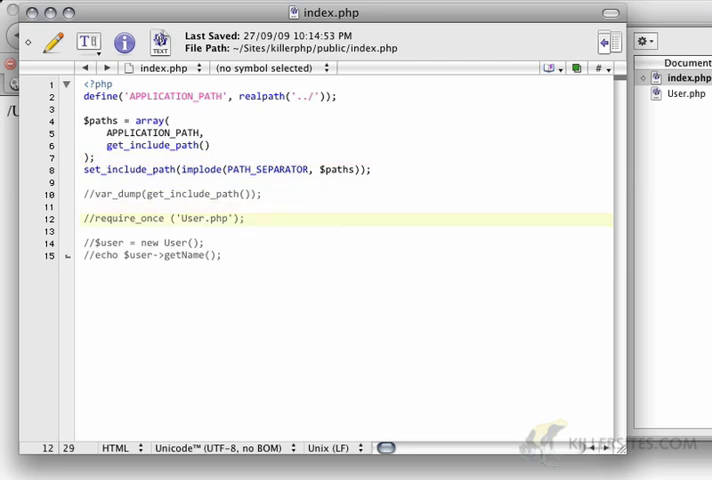
pyautogui.click(83, 218)
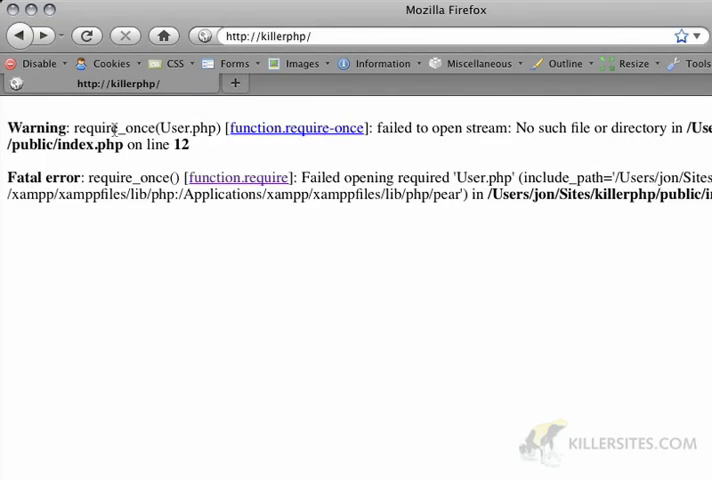
pyautogui.moveTo(185, 133)
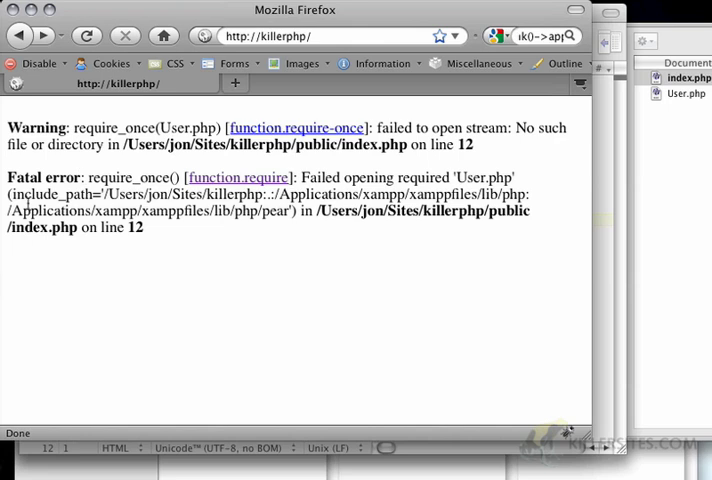
pyautogui.doubleClick(127, 194)
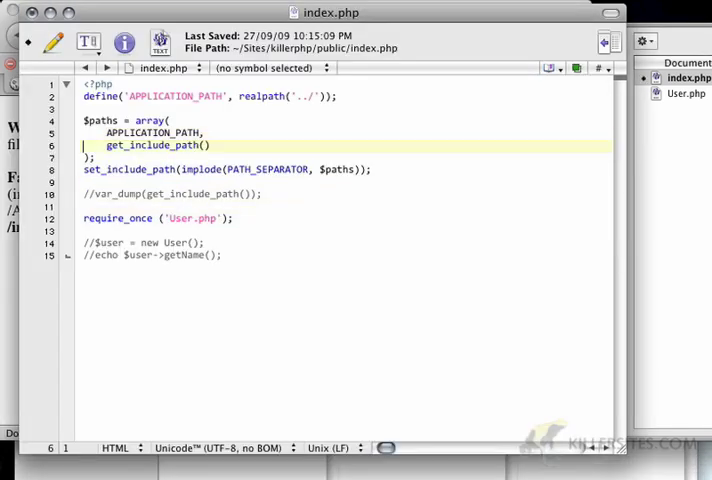
# Step: Type an APPLICATION_PATH . '/com' entry in $paths, then go to that line to remove it
pyautogui.write('APPLICATION_PATH . ,')
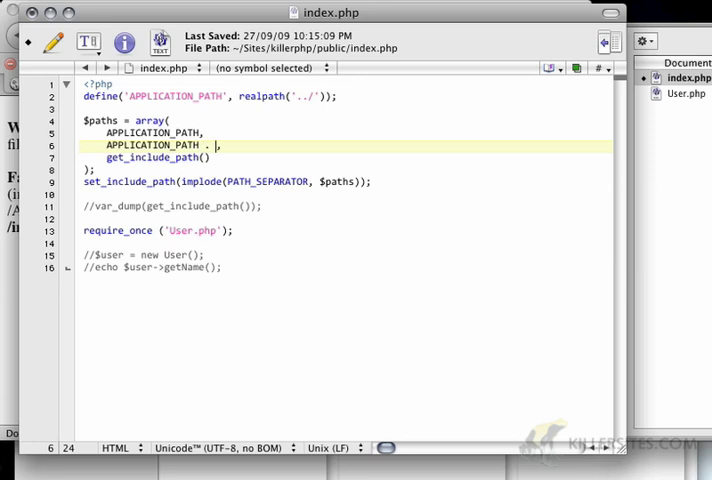
pyautogui.write("'/co")
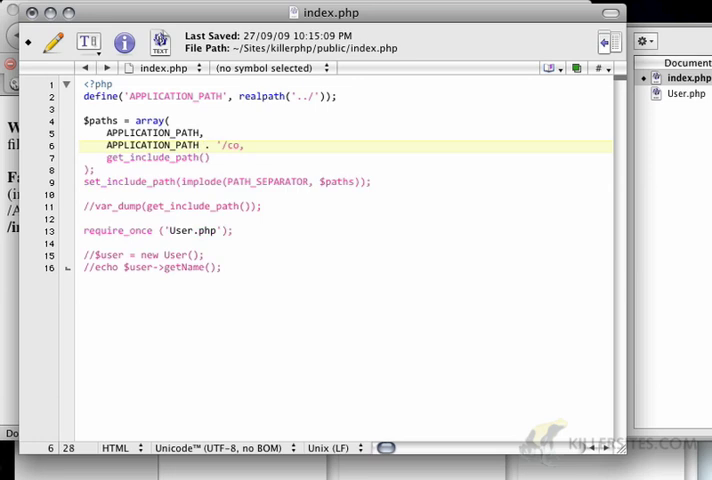
pyautogui.write('m')
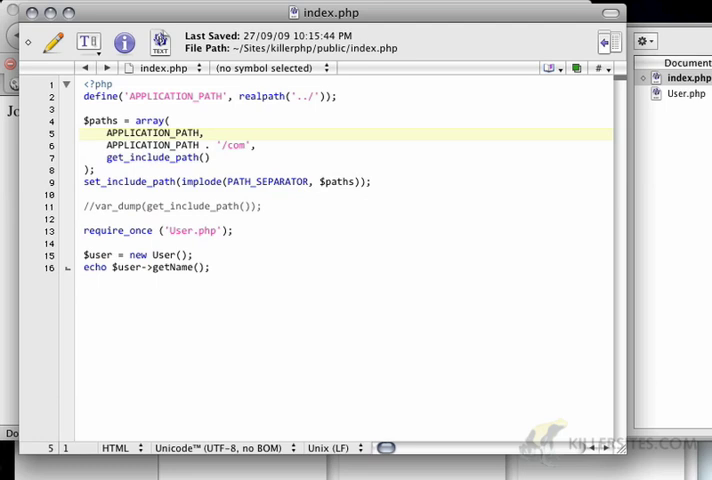
pyautogui.click(150, 157)
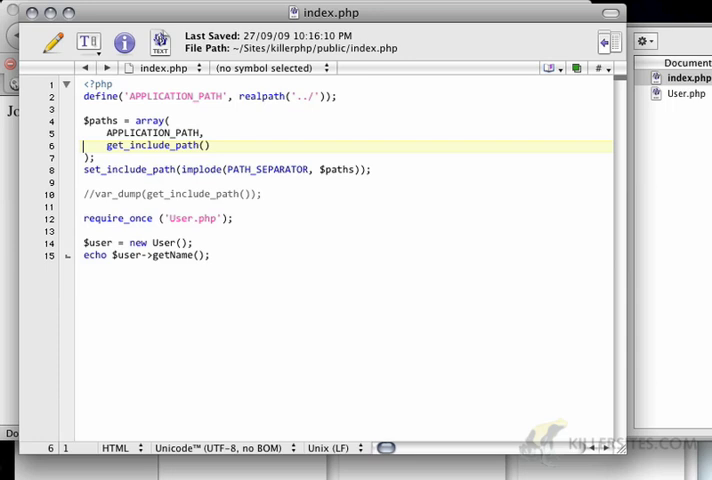
# Step: Restore the APPLICATION_PATH . '/com' path and start function __autoload($className)
pyautogui.write("APPLICATION_PATH . '/com',")
pyautogui.write('function')
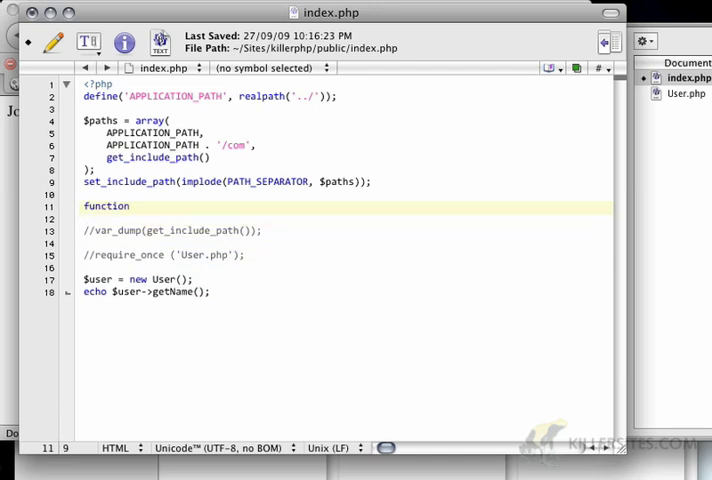
pyautogui.write('__autolo')
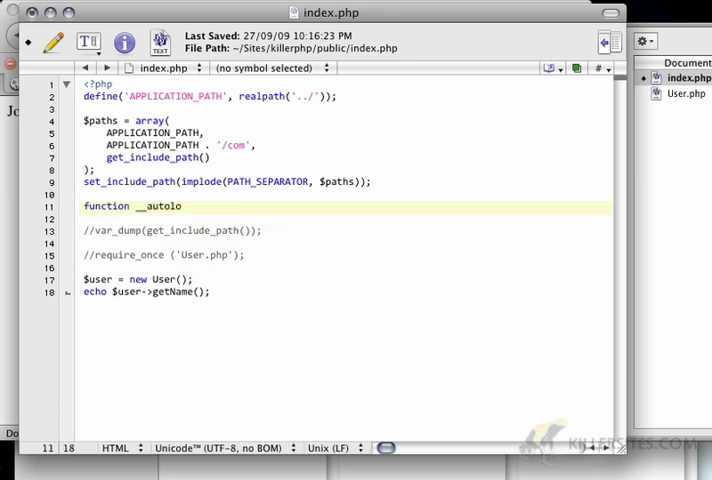
pyautogui.write('($')
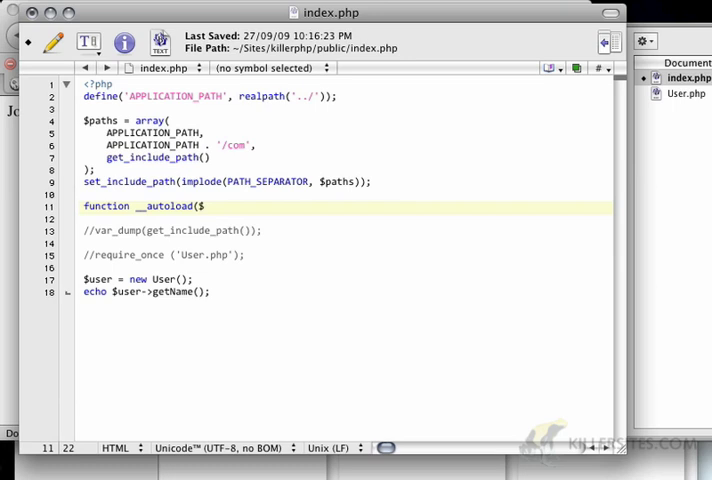
pyautogui.write('className')
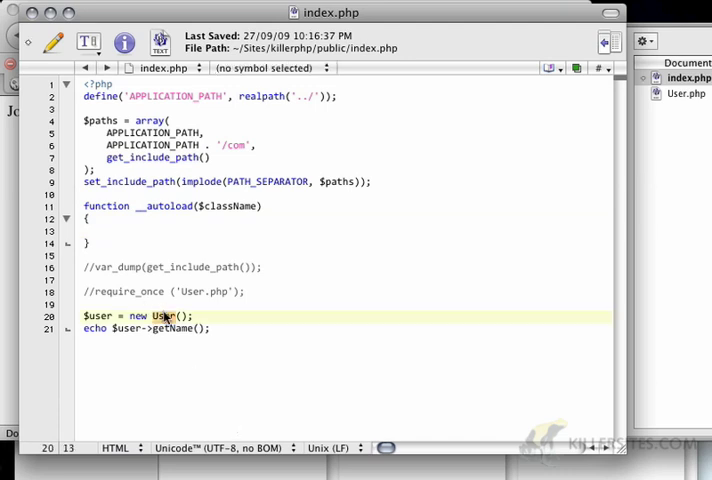
# Step: Make the __autoload body echo $className;
pyautogui.doubleClick(165, 316)
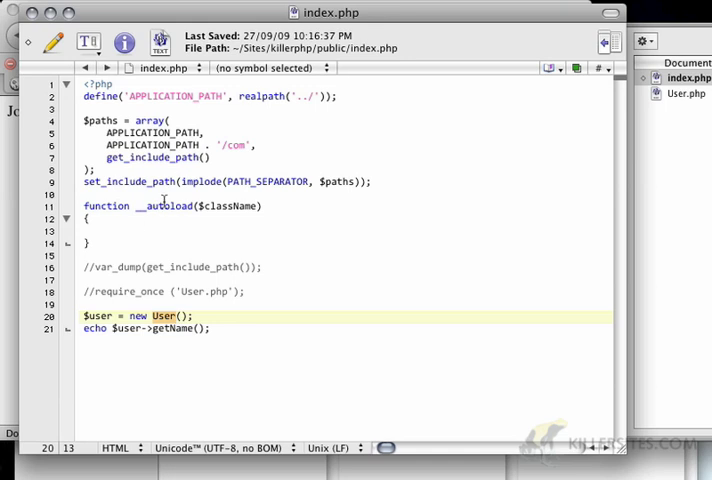
pyautogui.click(167, 205)
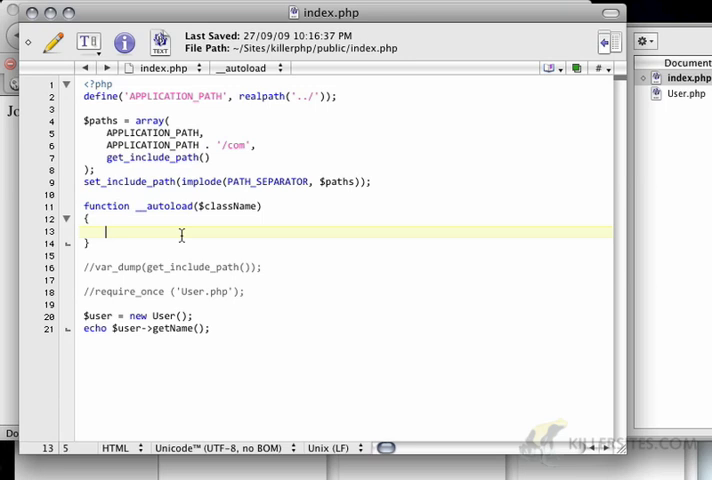
pyautogui.write('echo $')
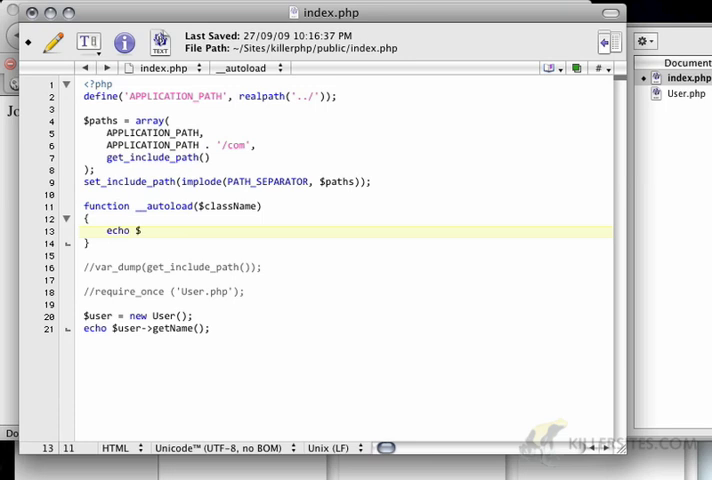
pyautogui.write('className;')
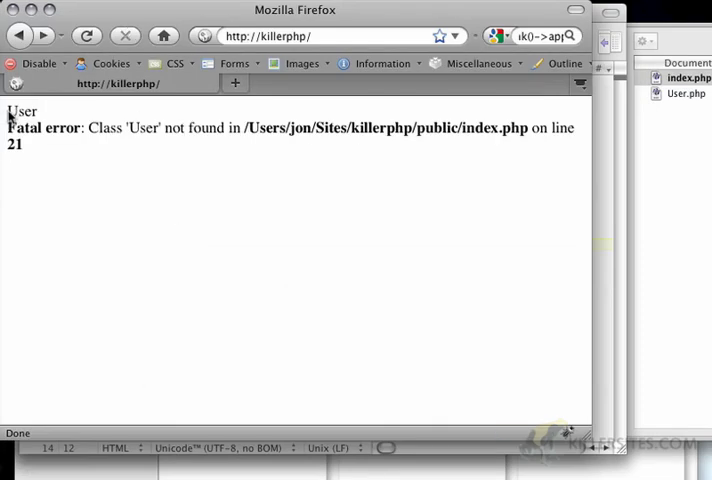
# Step: Select the echoed 'User' and the class-not-found error text in Firefox
pyautogui.doubleClick(22, 111)
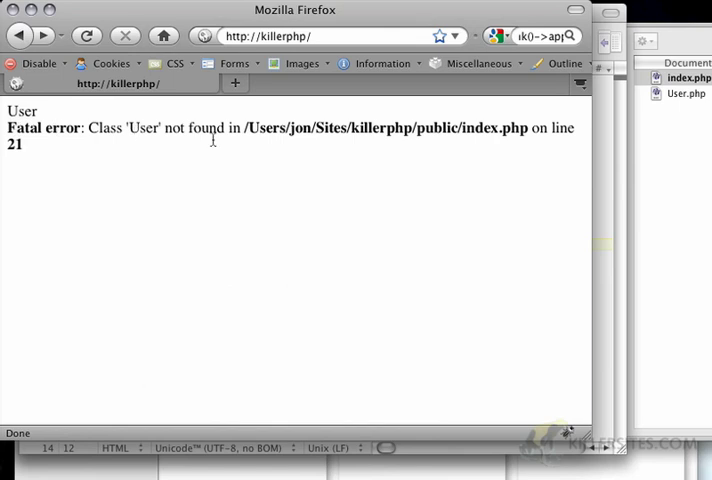
pyautogui.moveTo(93, 143)
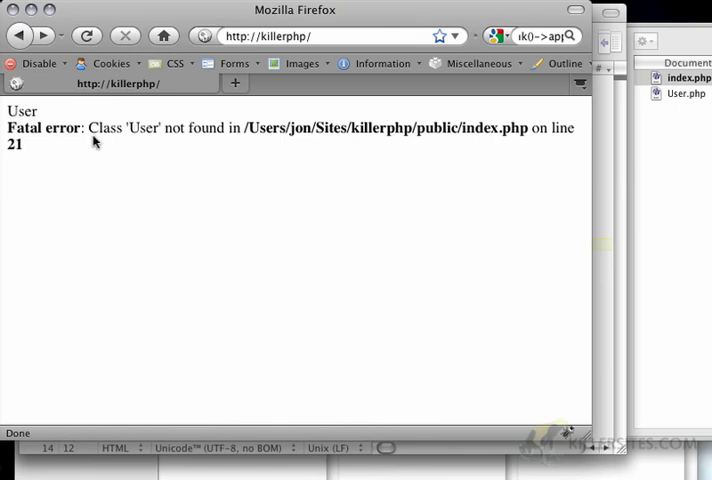
pyautogui.doubleClick(142, 128)
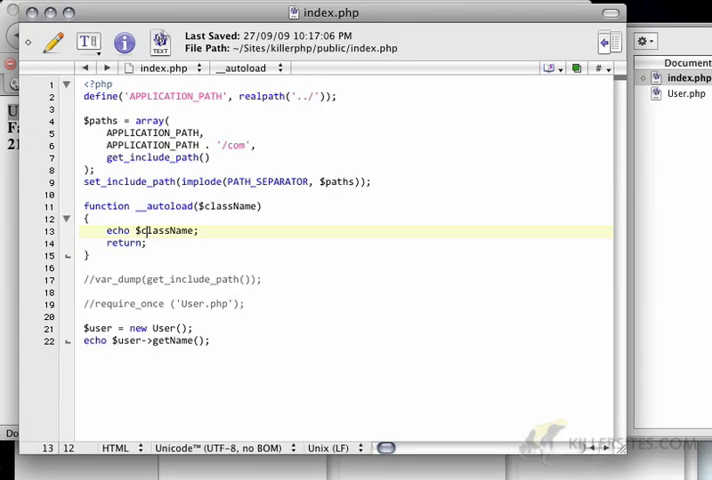
# Step: Replace echo with require_once $className and begin appending the . '.php' extension
pyautogui.click(106, 230)
pyautogui.write('require')
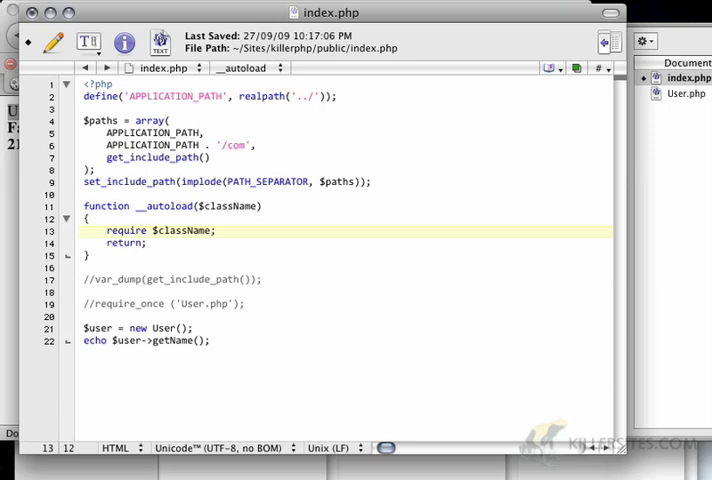
pyautogui.write('_once')
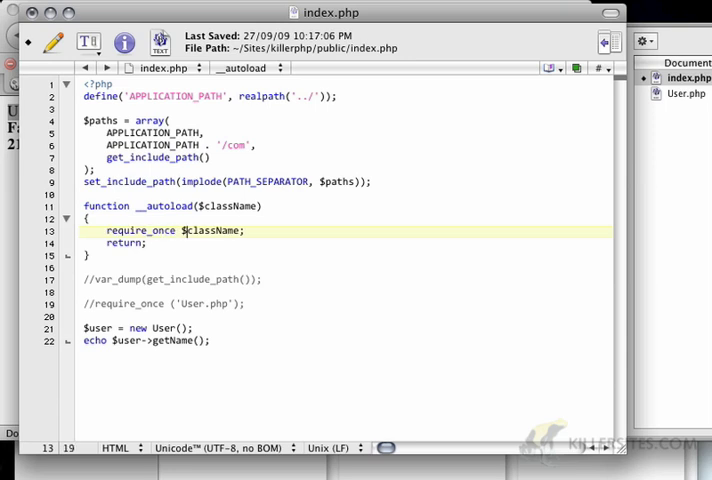
pyautogui.write(". '")
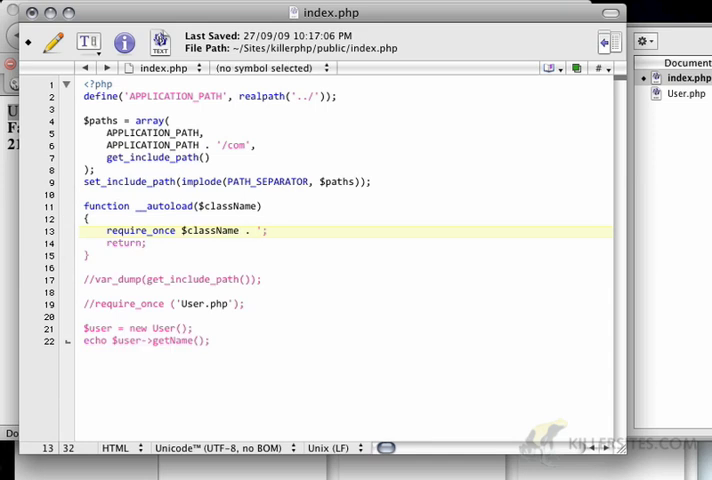